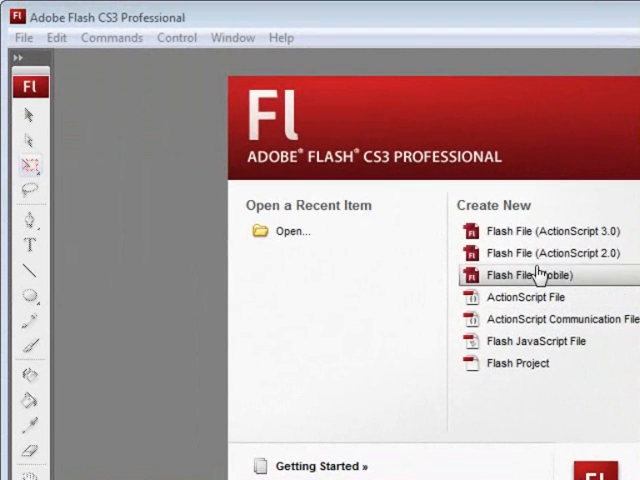
mouse_move(578, 324)
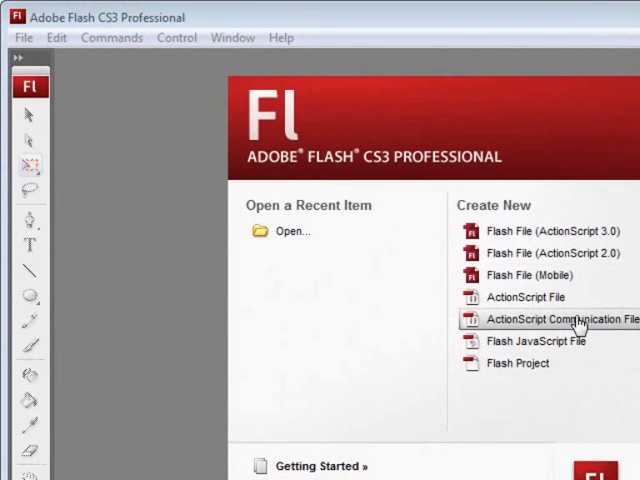
mouse_move(345, 168)
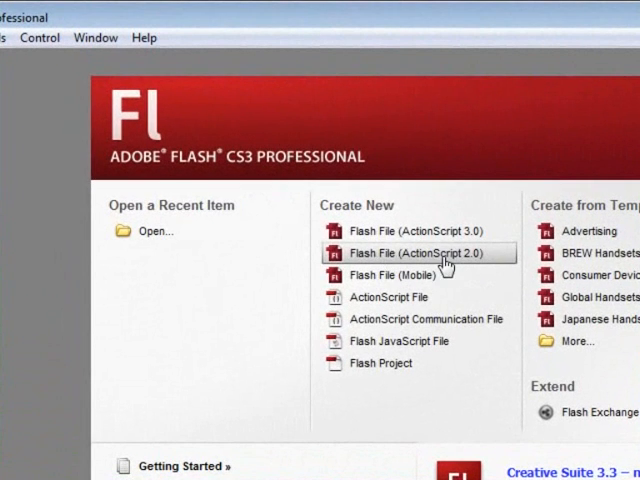
- Start a new blank Flash File (ActionScript 2.0) from the start page
left_click(415, 252)
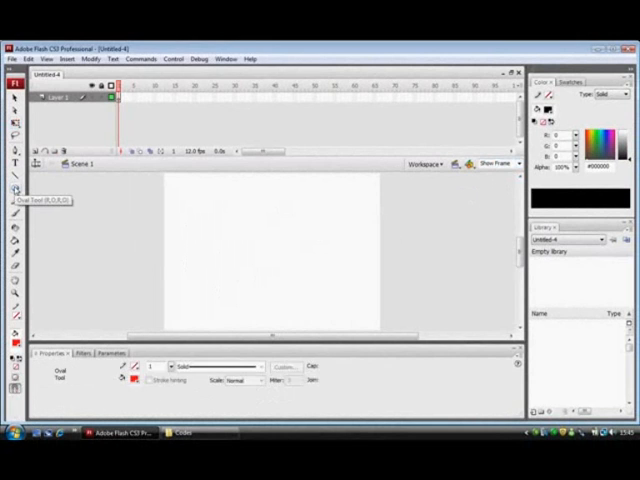
- Draw a black circle with the Oval tool and paint a small red eye on it
left_click(135, 367)
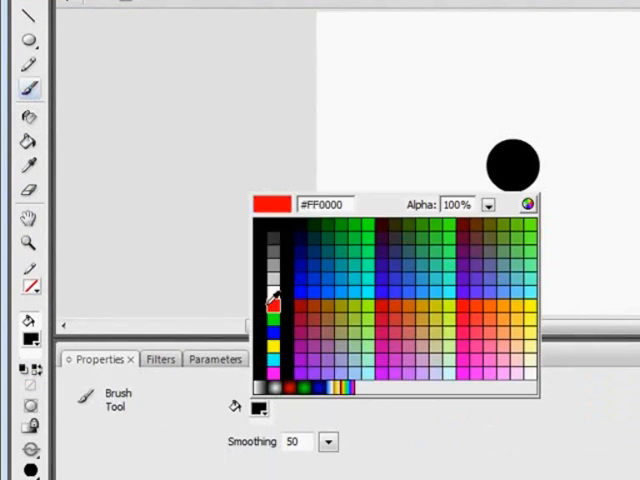
left_click(271, 300)
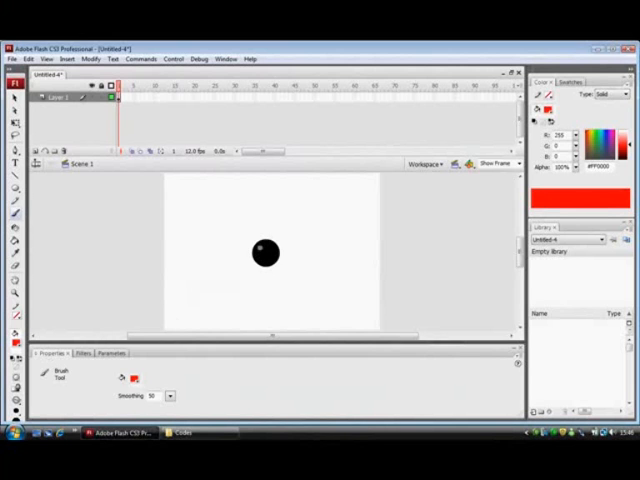
left_click(263, 248)
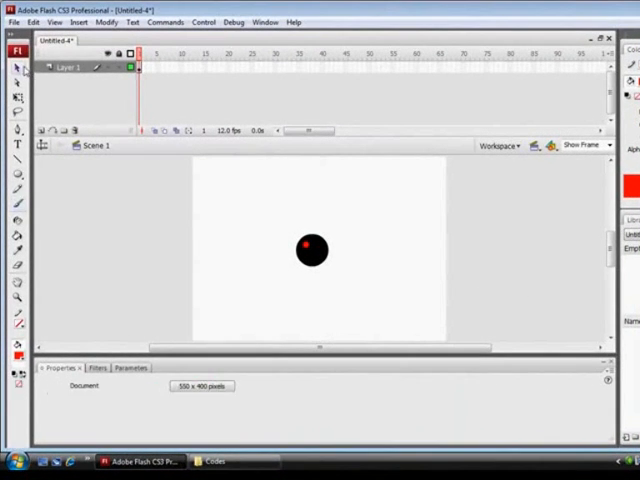
left_click(310, 250)
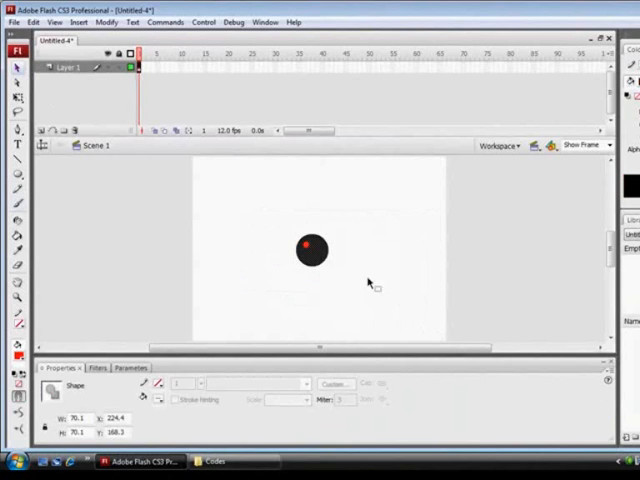
- Convert the ball into a Movie clip symbol named 'Fred' and enter it
right_click(310, 250)
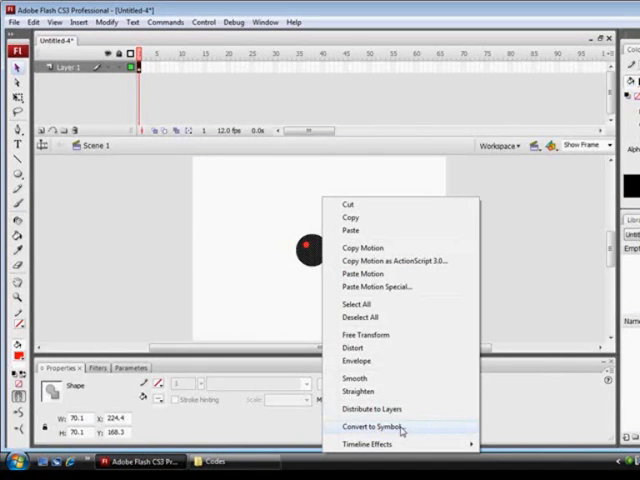
left_click(369, 427)
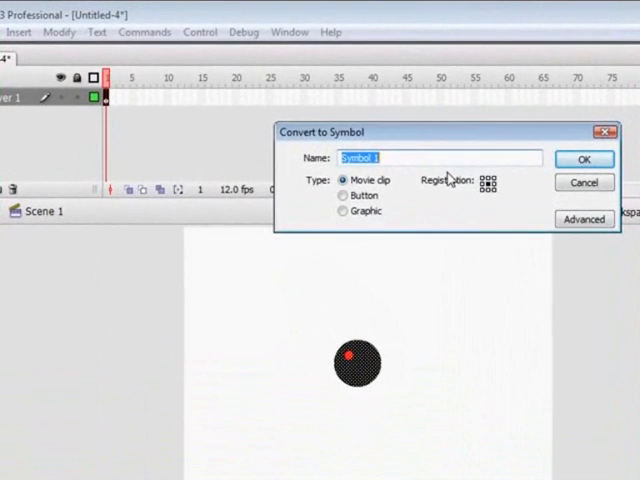
type("Fred")
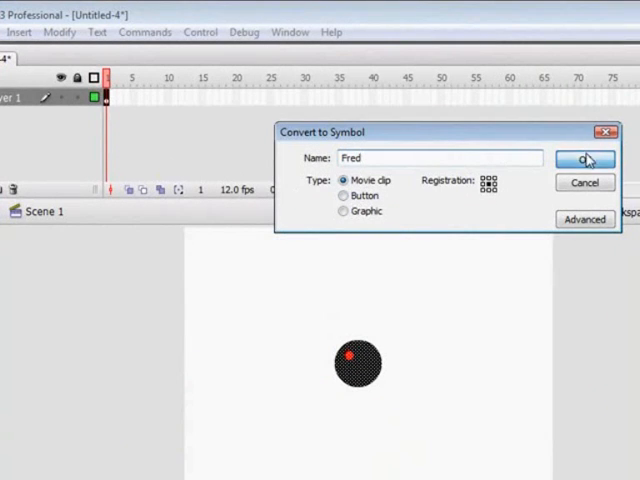
left_click(585, 159)
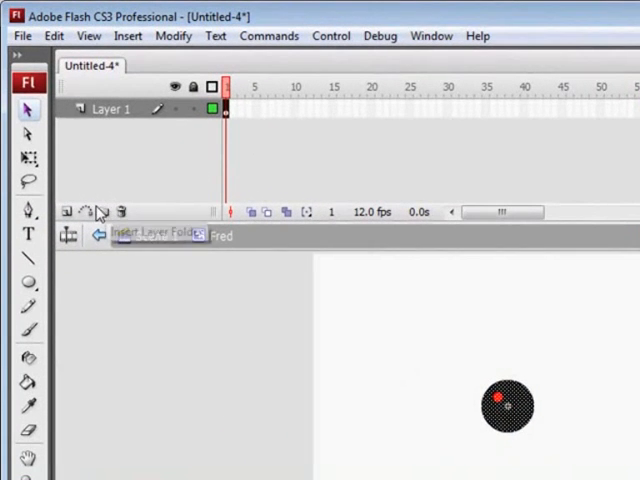
- Add an 'actions' layer, rename Layer 1 to 'Fred', and label its keyframes 'left' and 'right'
left_click(67, 210)
type("a")
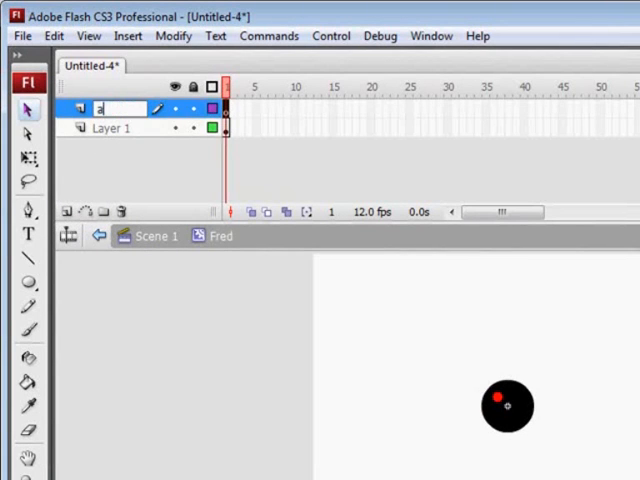
type("ctions")
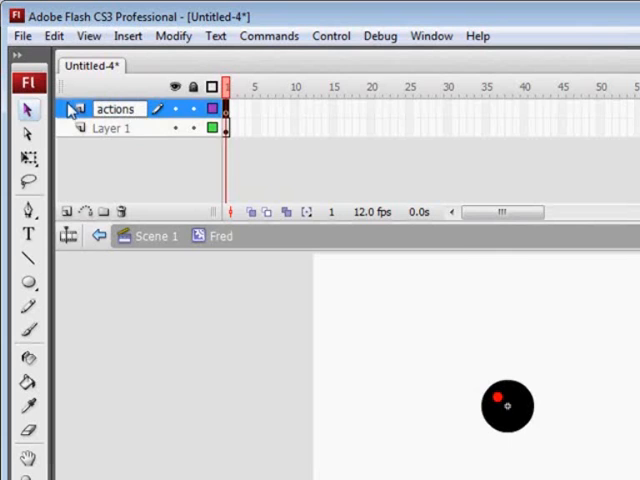
double_click(113, 128)
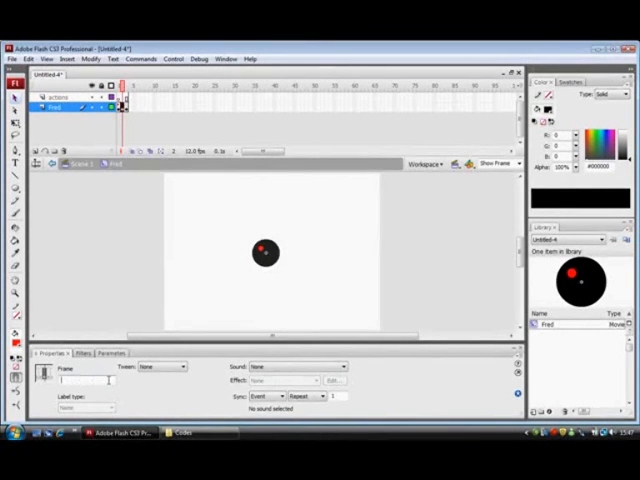
type("left")
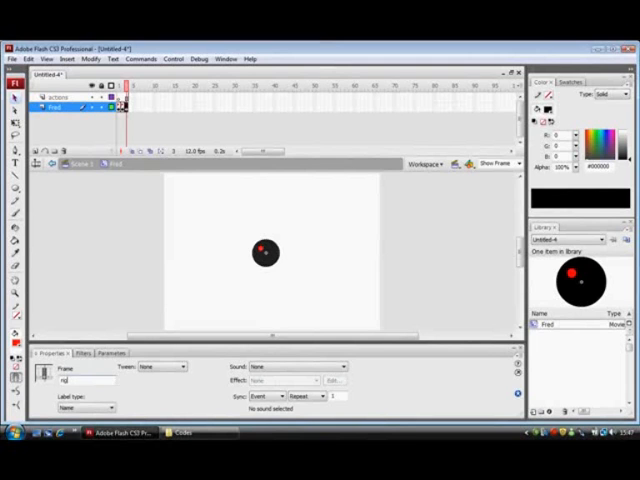
type("right")
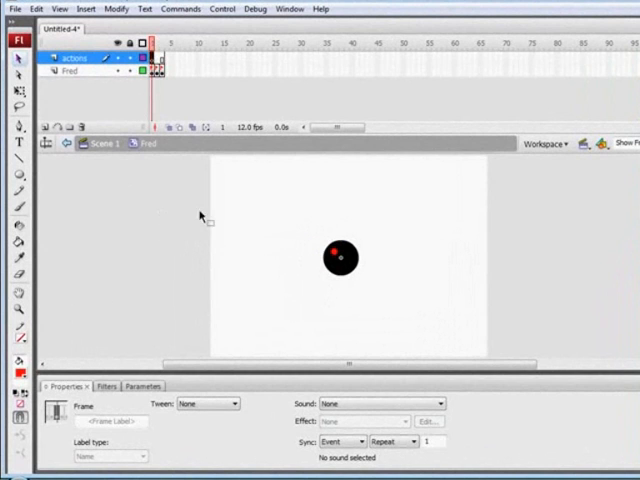
- Give frame 1 of the actions layer a stop(); script
right_click(157, 45)
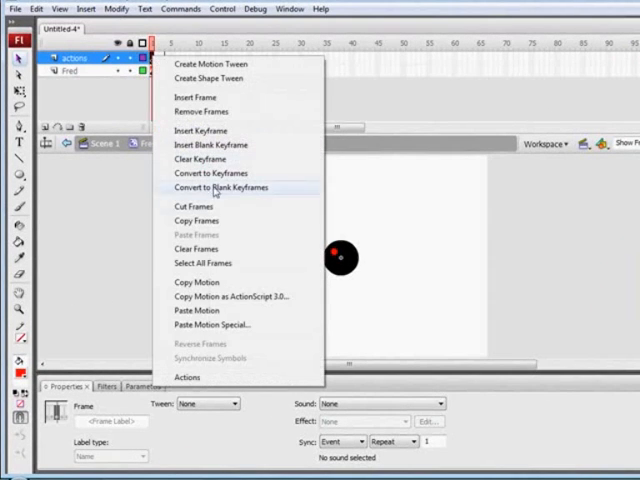
left_click(188, 377)
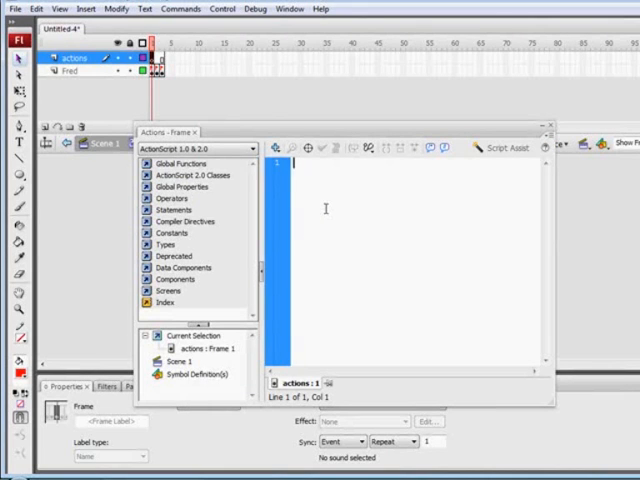
type("stop();")
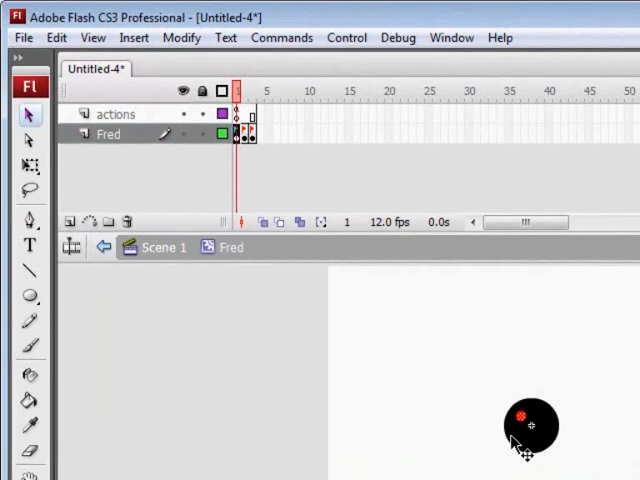
mouse_move(525, 425)
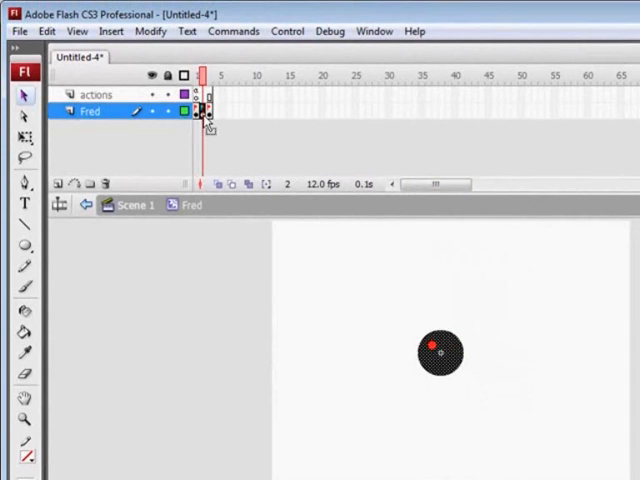
mouse_move(225, 125)
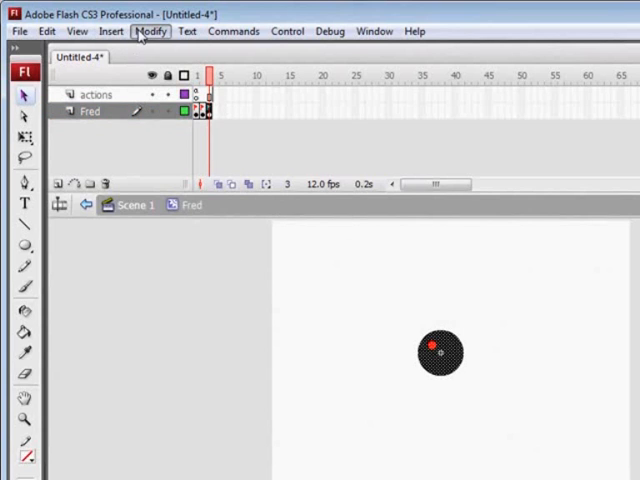
- Flip the ball drawing horizontally via Modify > Transform > Flip Horizontal
left_click(151, 31)
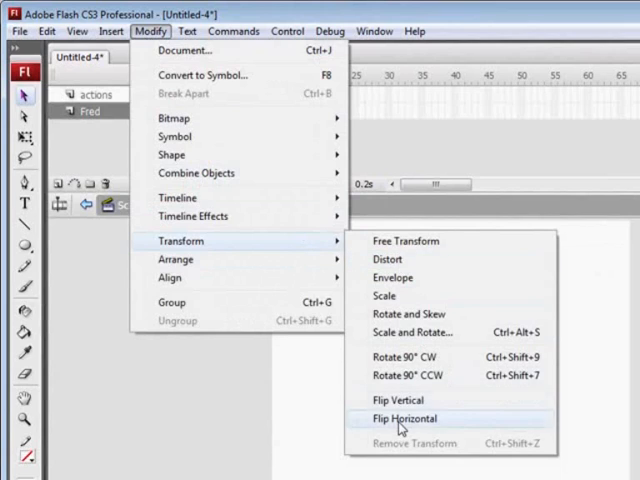
left_click(405, 418)
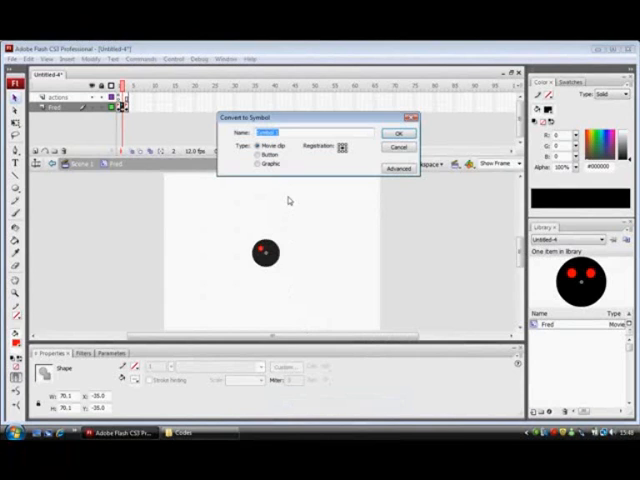
- Convert the two ball drawings into movie clips named 'Fred_left' and 'Fred_right'
type("Fred_left")
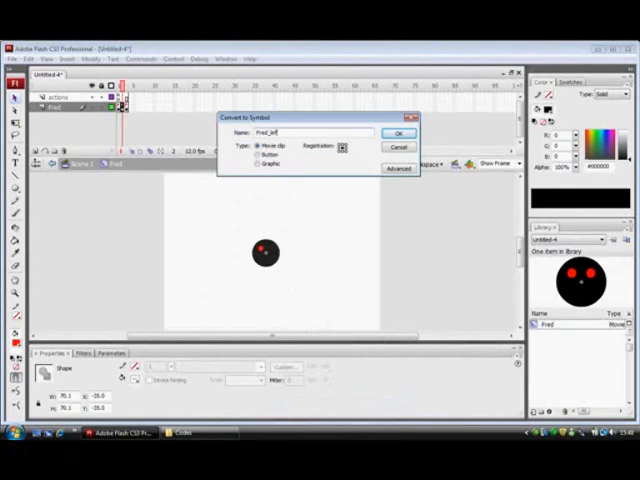
left_click(399, 133)
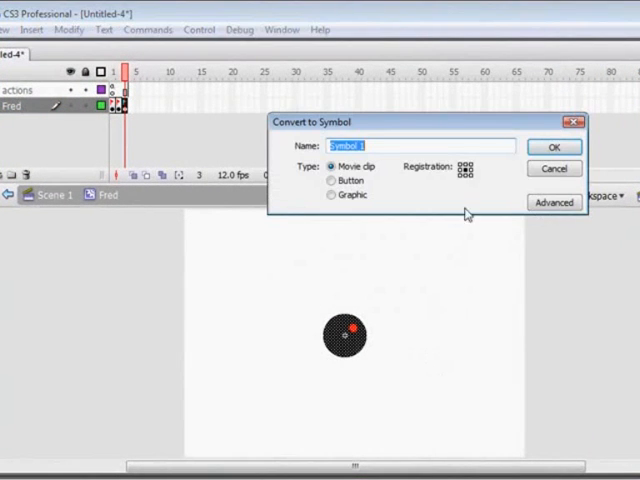
type("Fred")
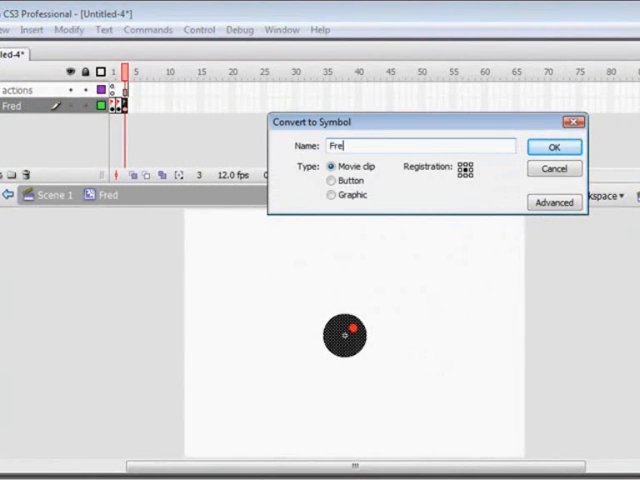
type("d_right")
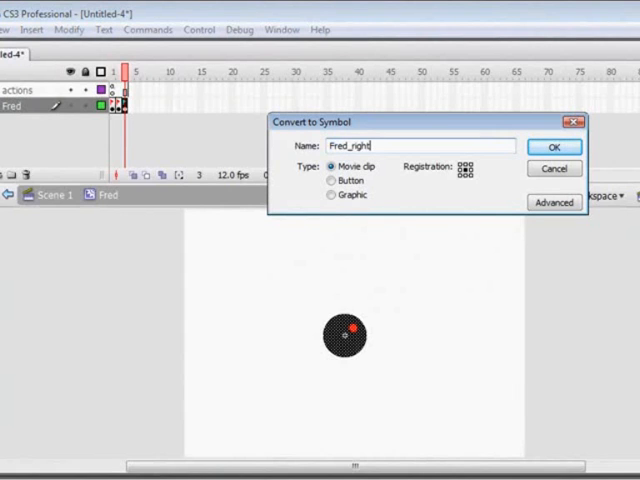
left_click(552, 147)
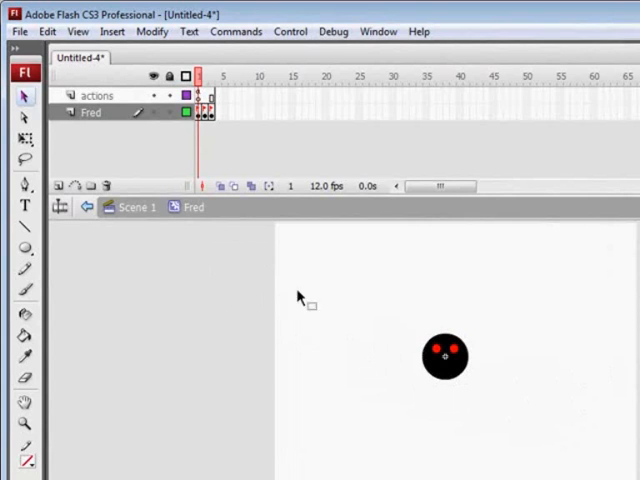
- Inside Fred_left, build the roll with successive keyframes, rotating the ball a step in each
left_click(208, 112)
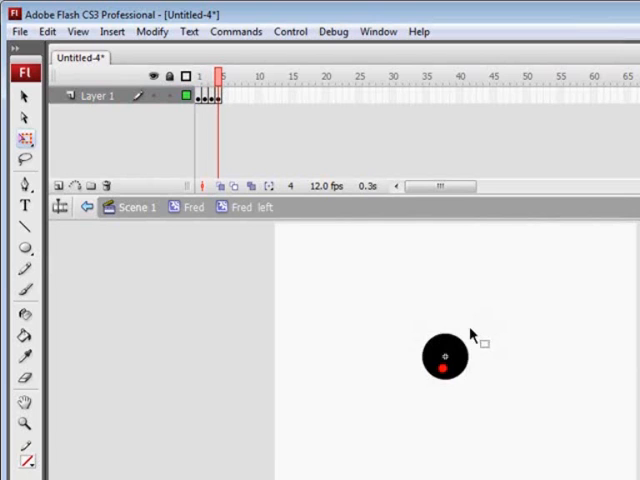
left_click(444, 362)
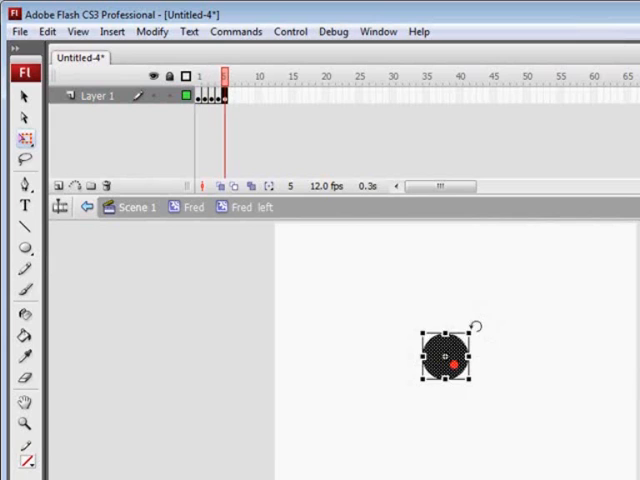
left_click(232, 75)
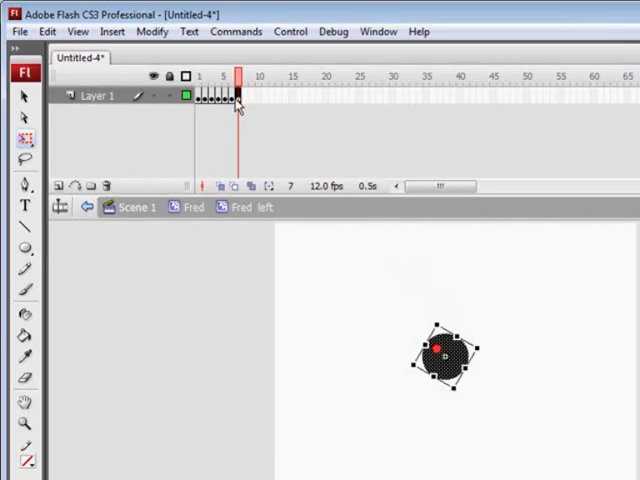
left_click(200, 76)
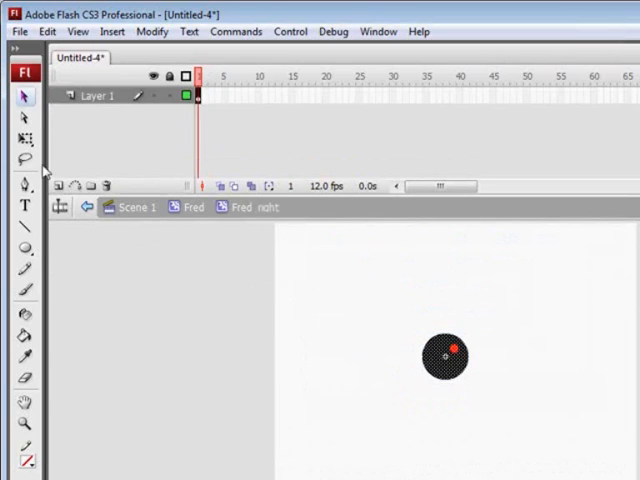
- Rotate the ball across Fred_right's frames, add a keyframe at frame 6, and remove the surplus frame
left_click(24, 137)
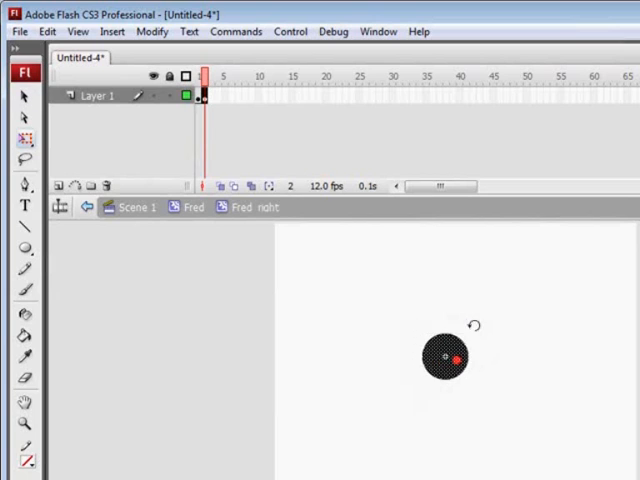
left_click(447, 358)
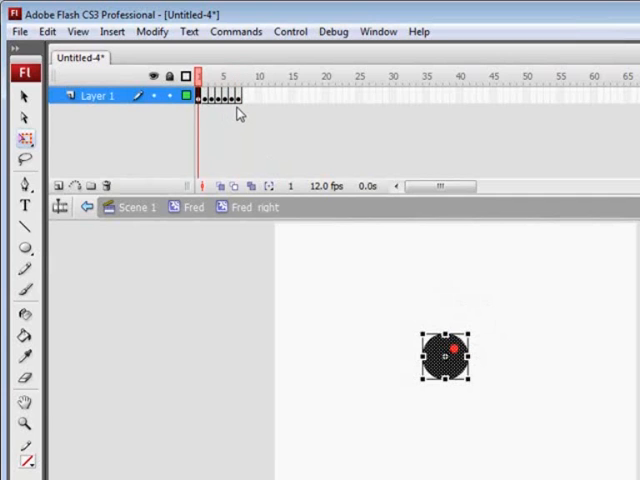
right_click(225, 95)
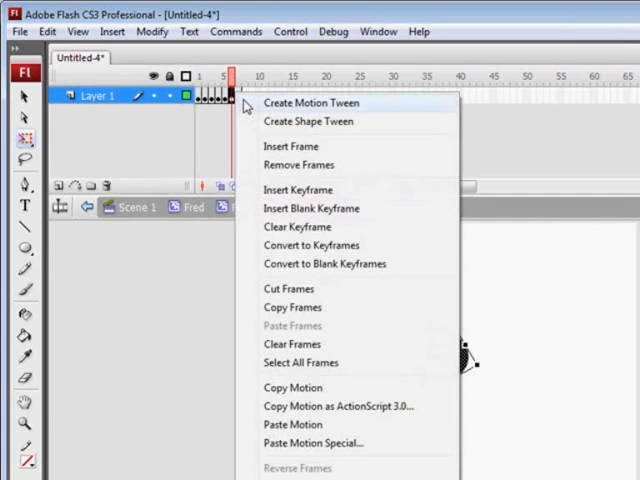
mouse_move(310, 102)
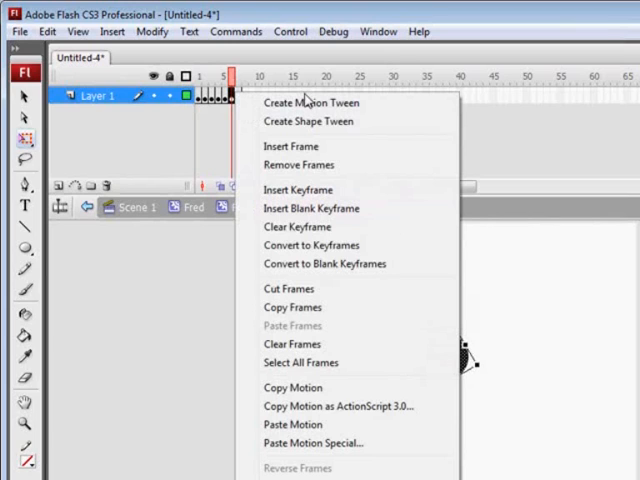
mouse_move(324, 133)
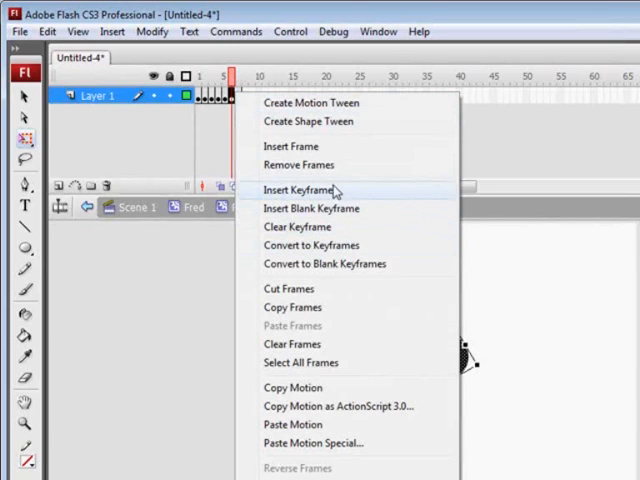
left_click(299, 189)
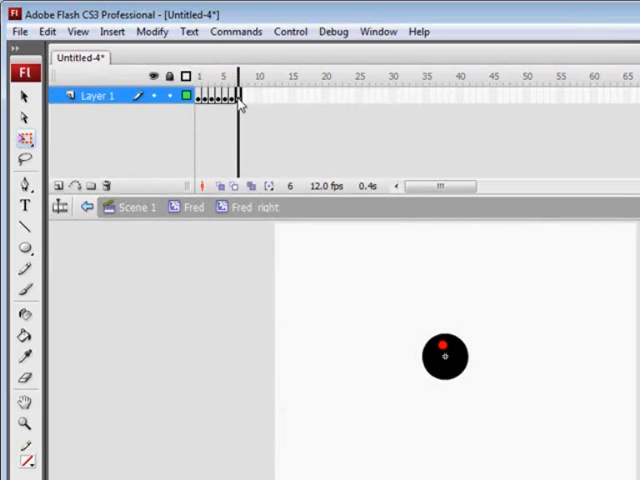
right_click(237, 95)
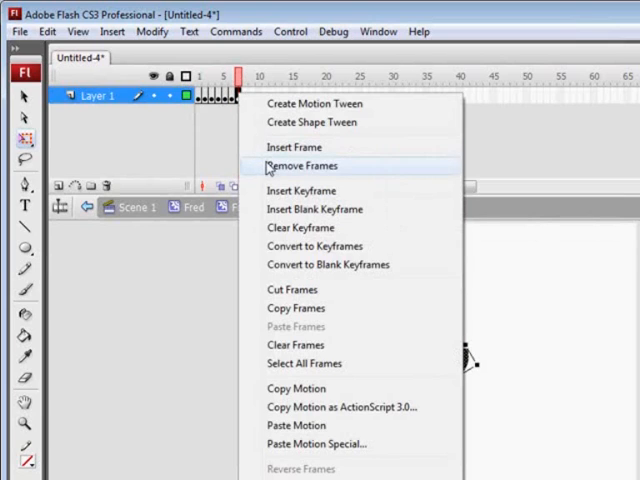
left_click(301, 165)
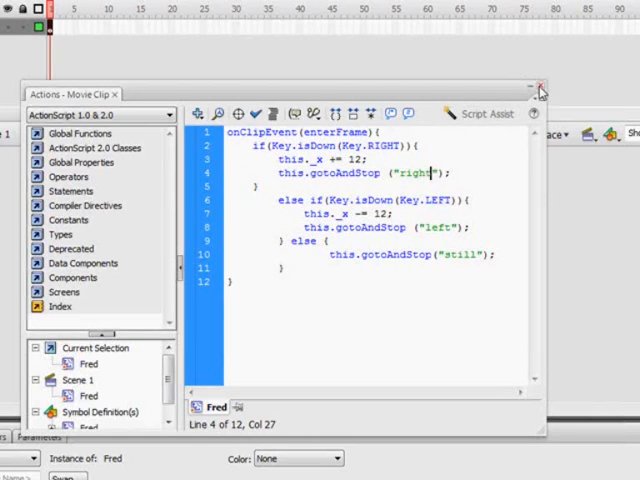
- Finish the arrow-key Key.isDown movement script on Fred and close the Actions panel
left_click(541, 90)
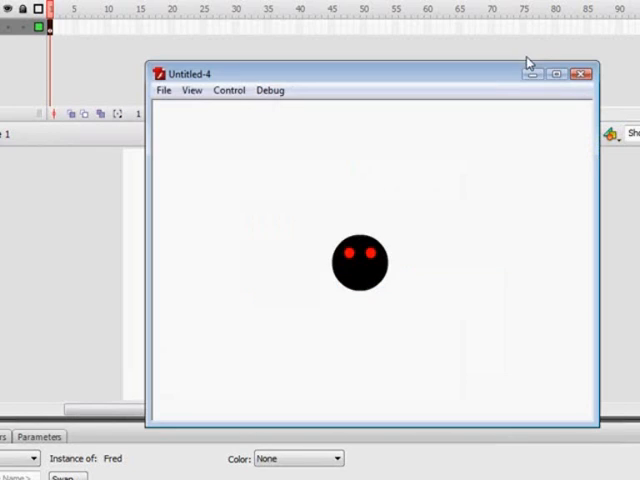
mouse_move(490, 135)
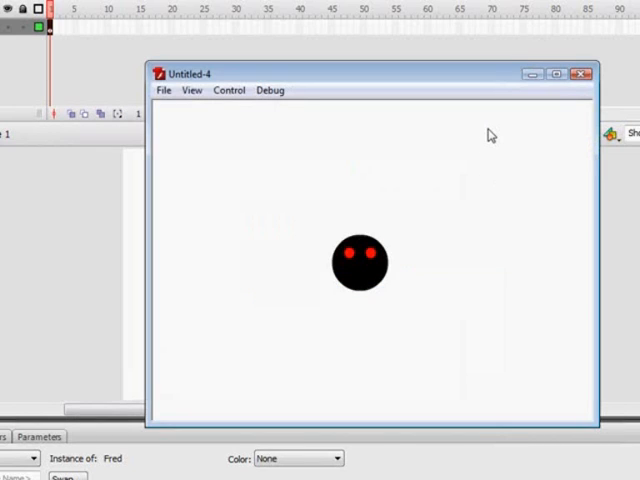